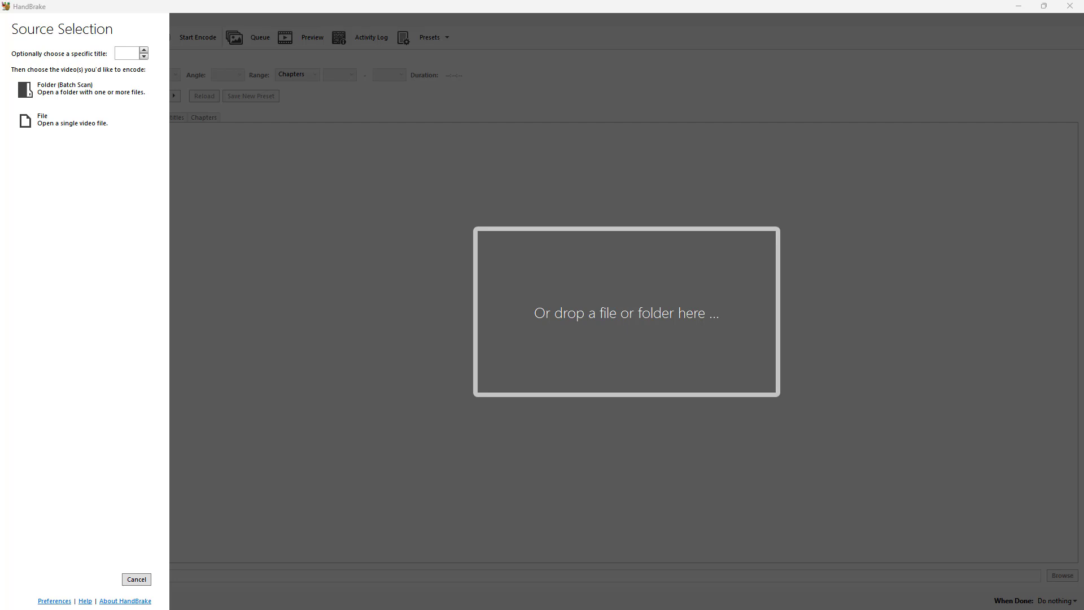
{"action": "mouse_move", "coordinate": [921, 195]}
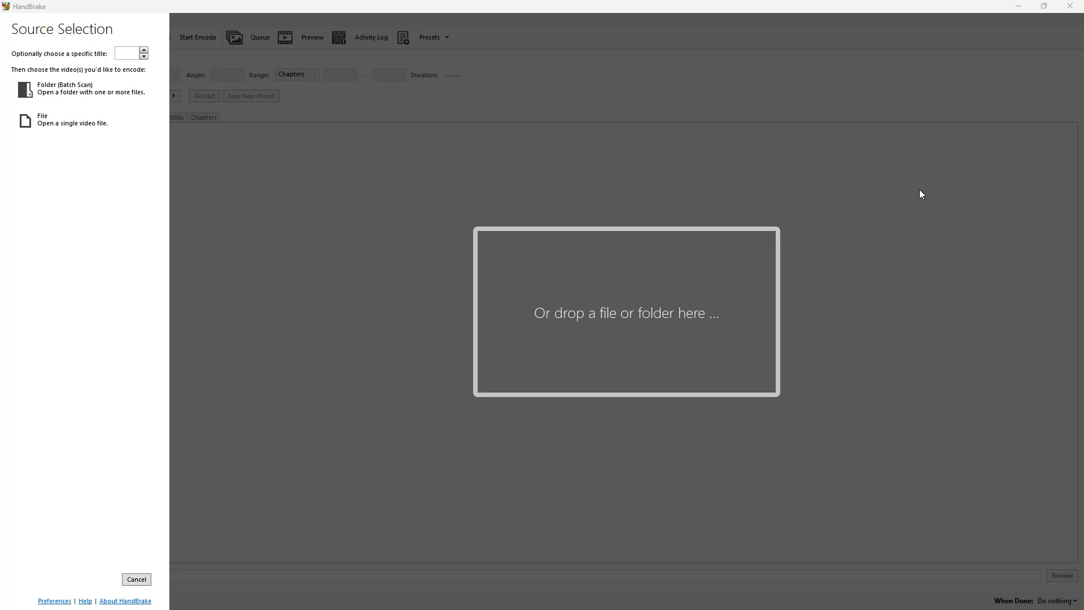
{"action": "mouse_move", "coordinate": [703, 154]}
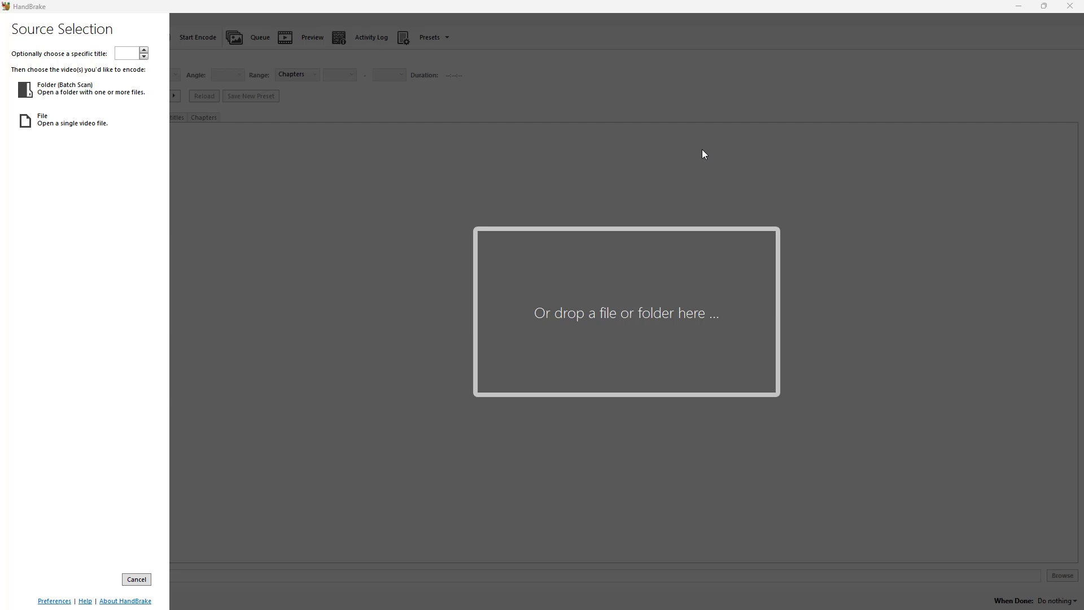
{"action": "mouse_move", "coordinate": [620, 175]}
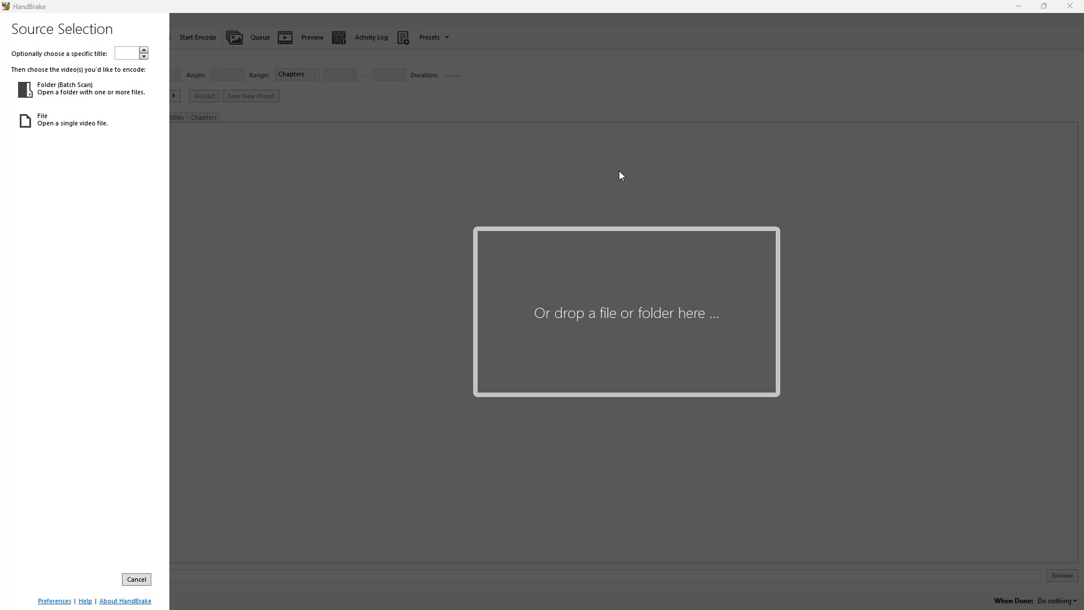
{"action": "mouse_move", "coordinate": [55, 90]}
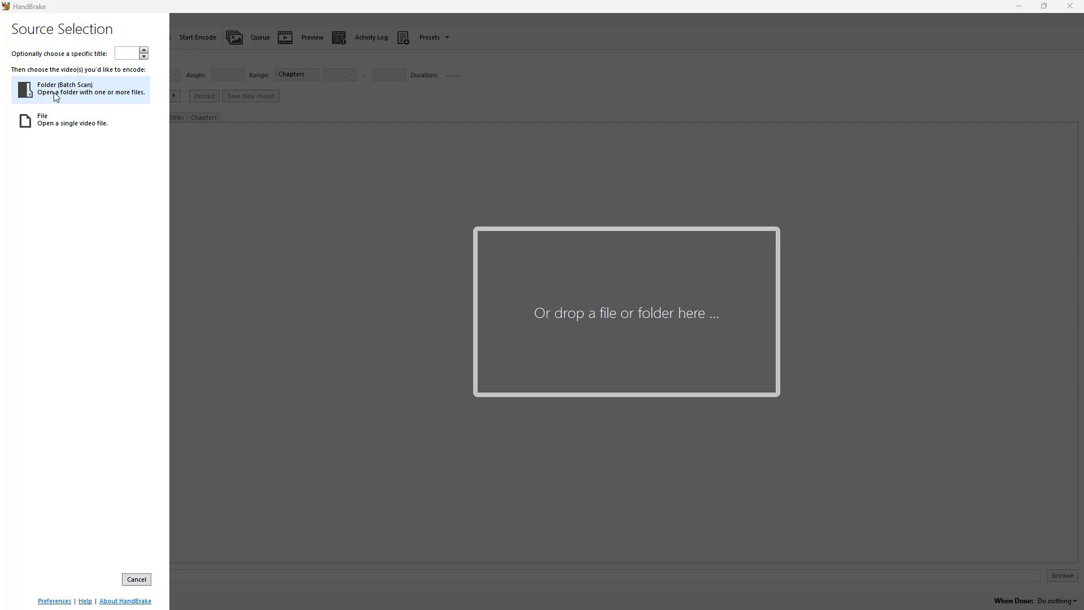
Step: Batch-scan the Exports folder under TT (L:) > Videos as the source, loading its 1080p 25 FPS titles
{"action": "left_click", "coordinate": [81, 90]}
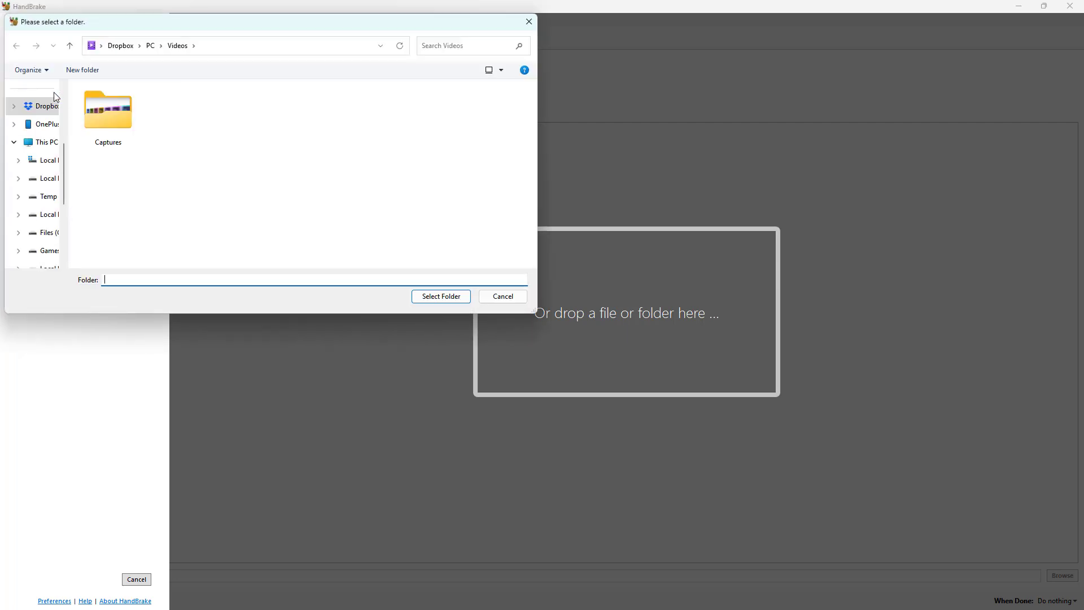
{"action": "scroll", "scroll_direction": "down", "scroll_amount": 3}
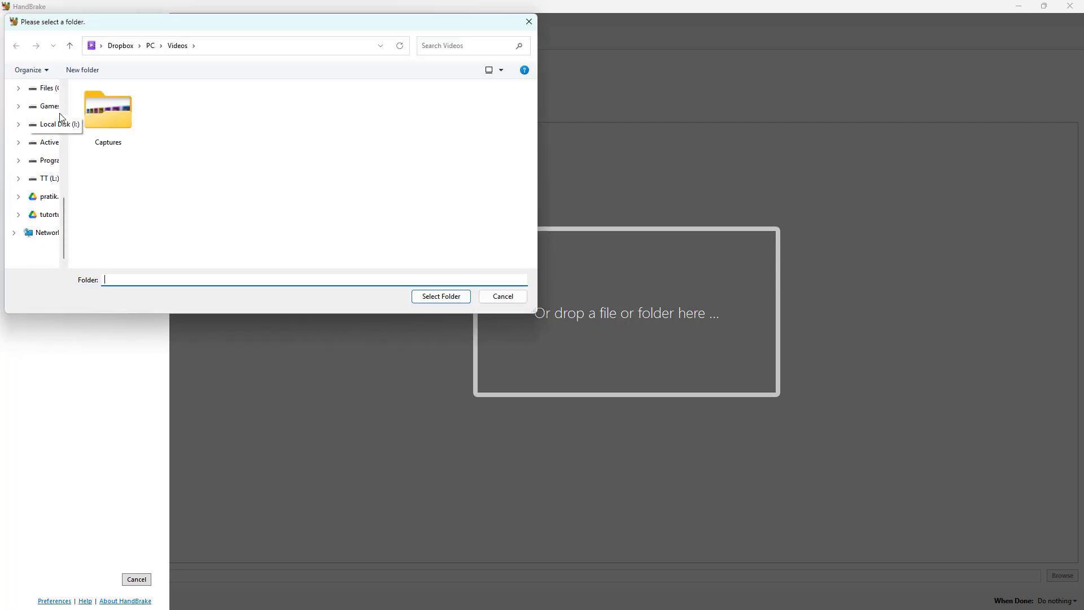
{"action": "left_click", "coordinate": [47, 178]}
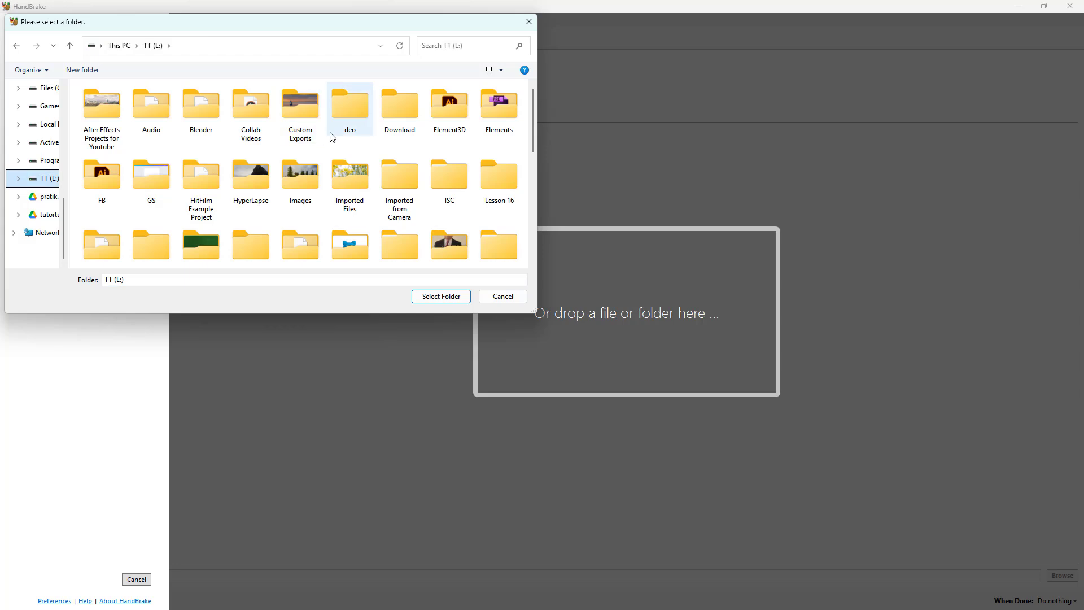
{"action": "left_click", "coordinate": [299, 111]}
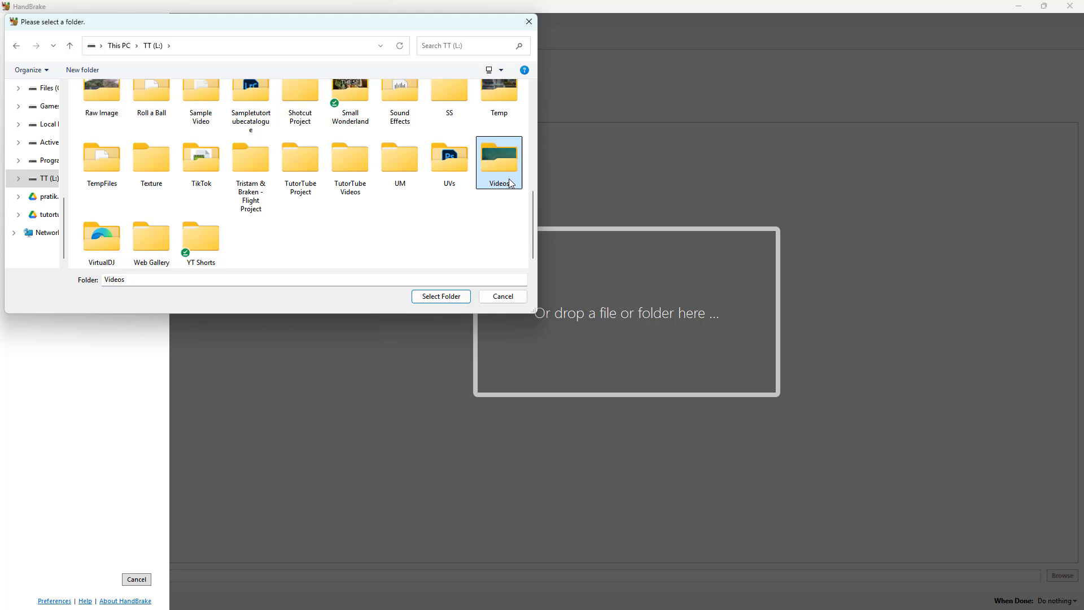
{"action": "double_click", "coordinate": [498, 158]}
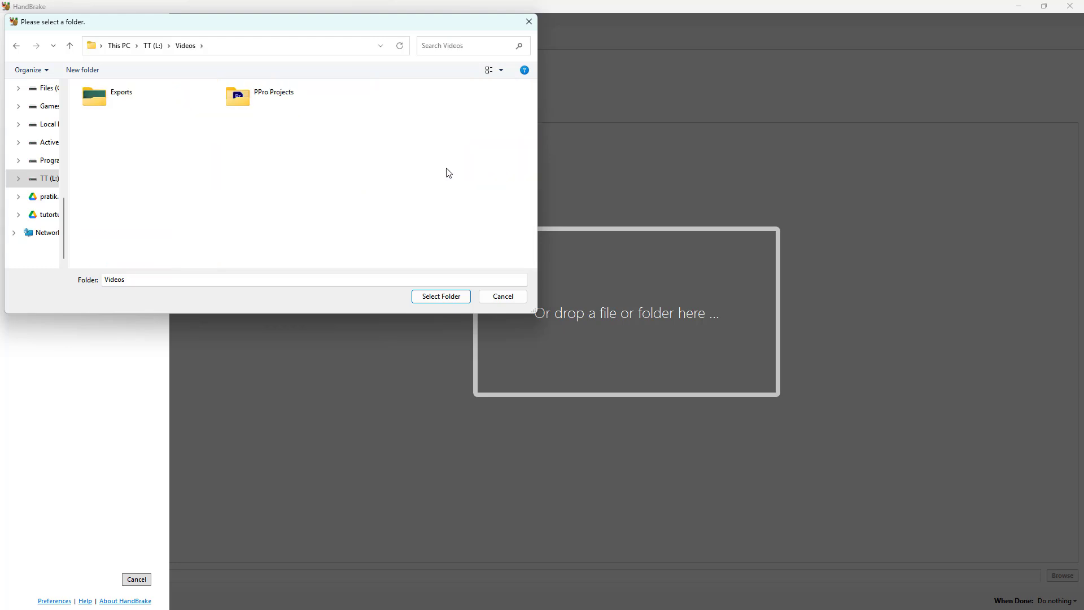
{"action": "double_click", "coordinate": [121, 95]}
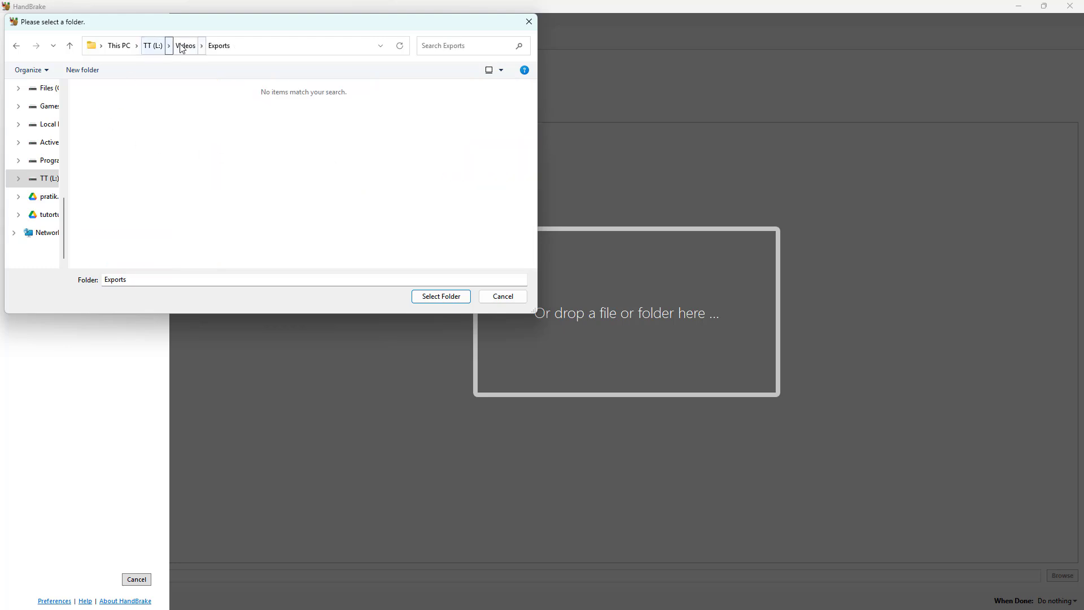
{"action": "left_click", "coordinate": [184, 45]}
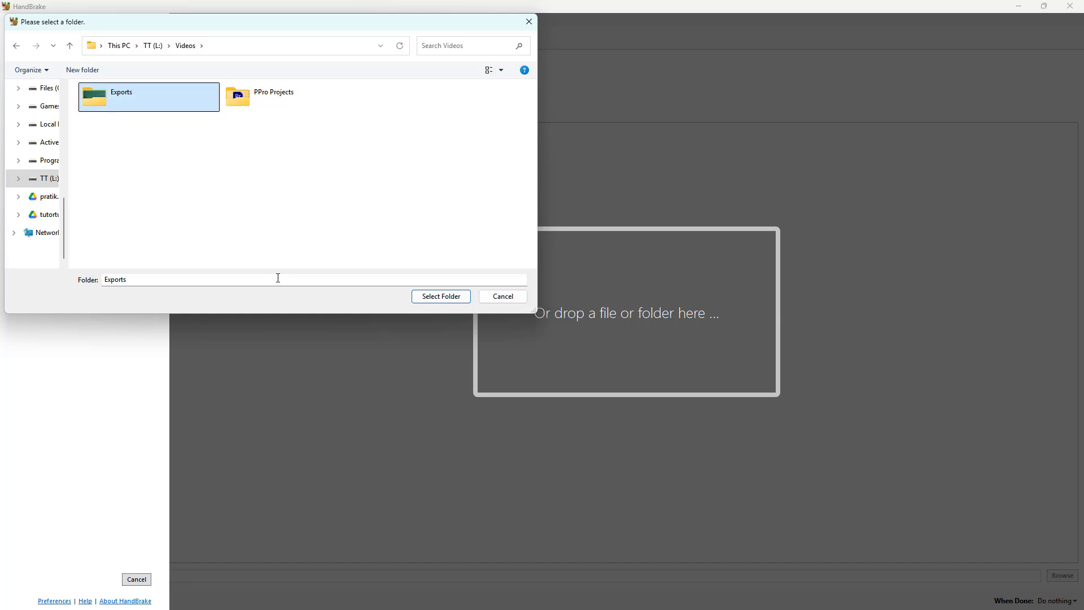
{"action": "mouse_move", "coordinate": [441, 296]}
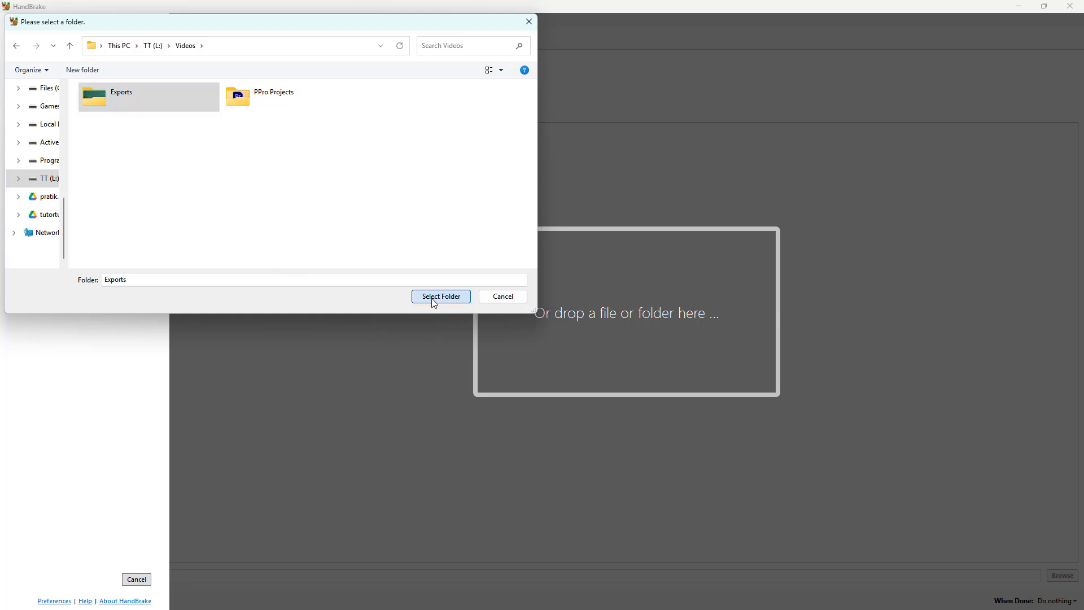
{"action": "left_click", "coordinate": [440, 296]}
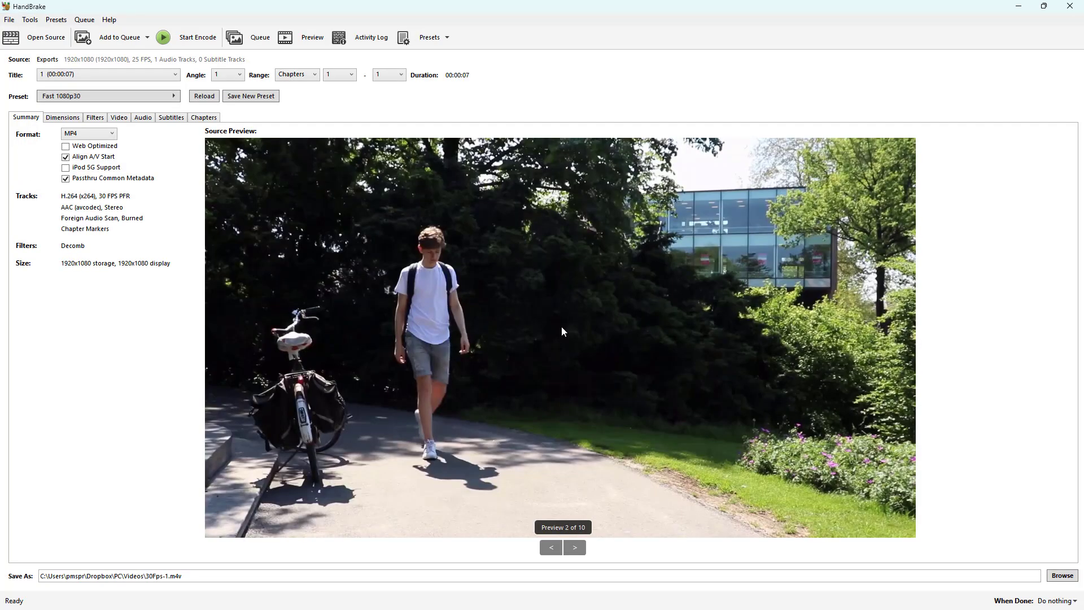
{"action": "mouse_move", "coordinate": [150, 201]}
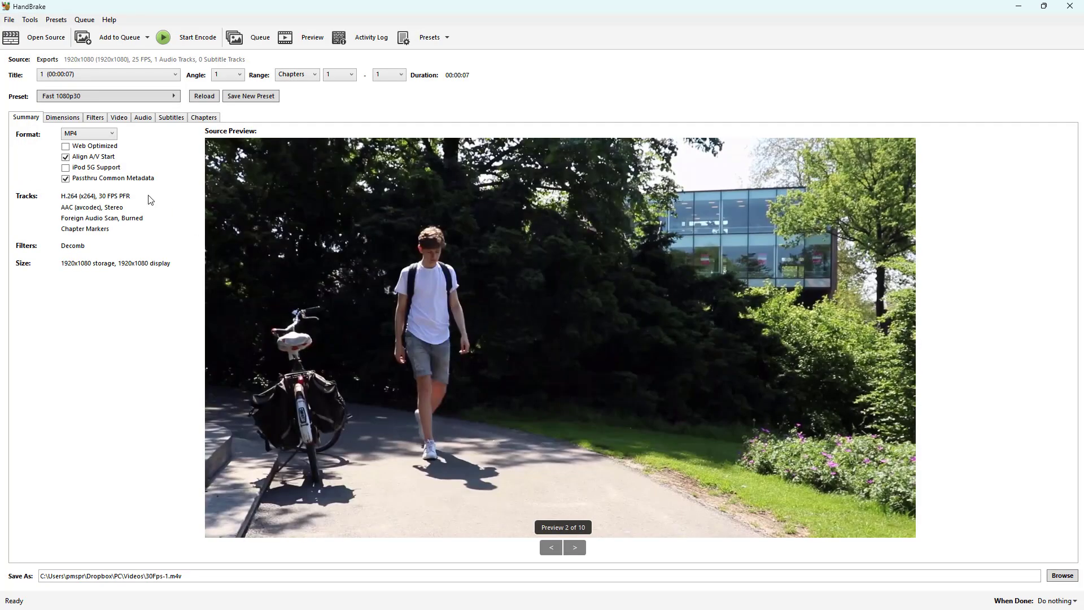
{"action": "left_click", "coordinate": [88, 134]}
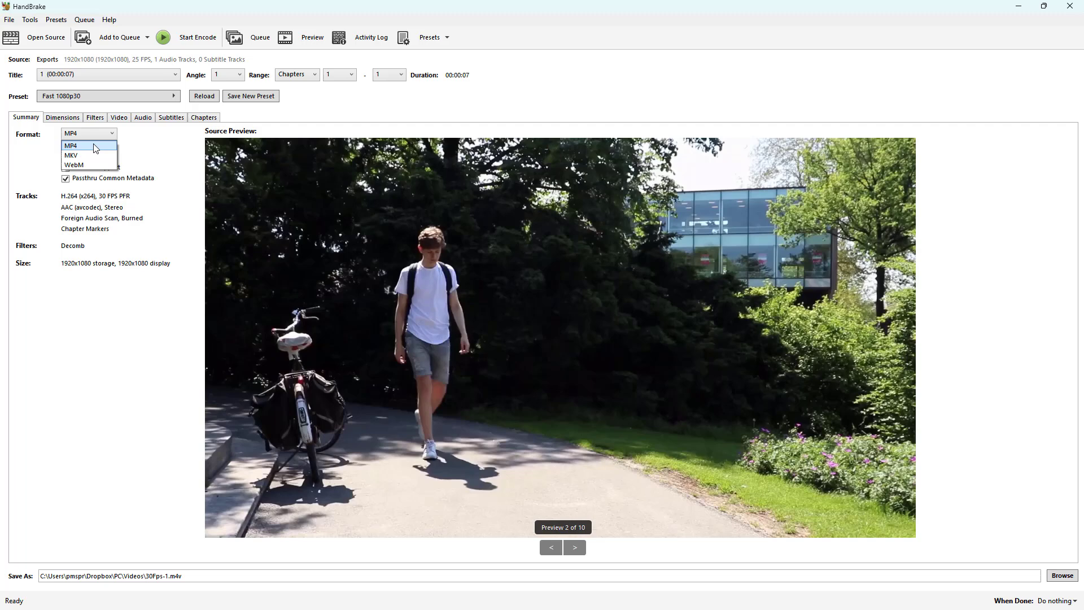
{"action": "left_click", "coordinate": [69, 146]}
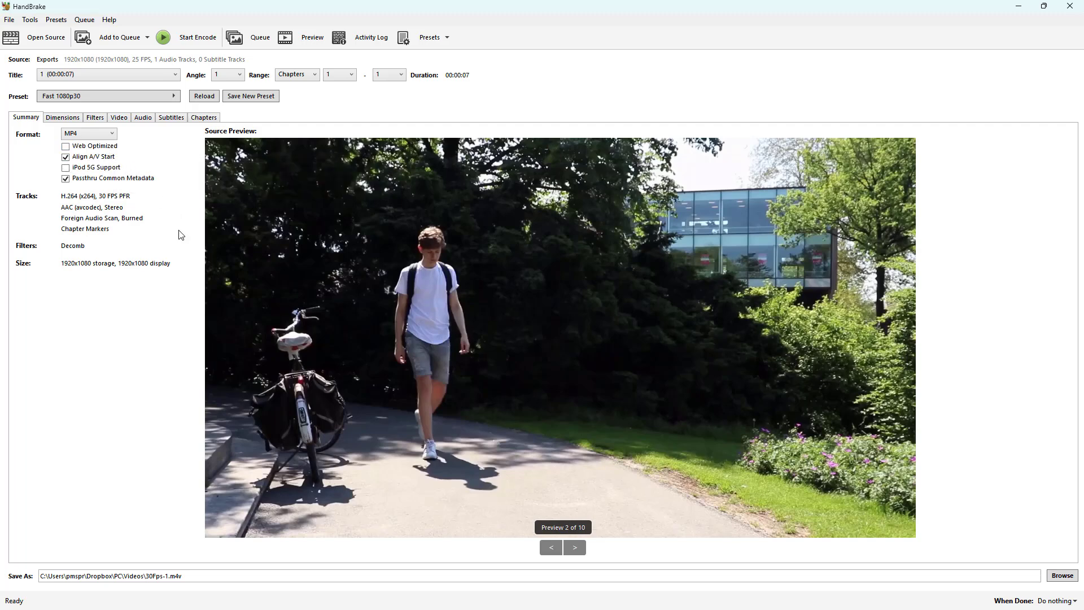
{"action": "mouse_move", "coordinate": [117, 36]}
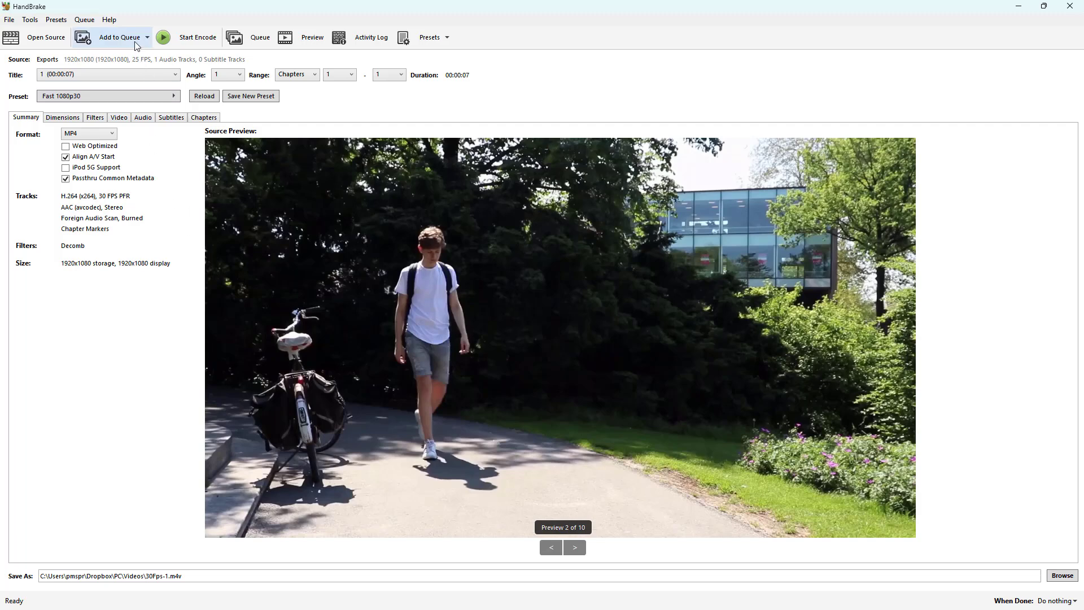
Step: Add All scanned videos to the queue, creating ten pending MP4 jobs
{"action": "left_click", "coordinate": [147, 38]}
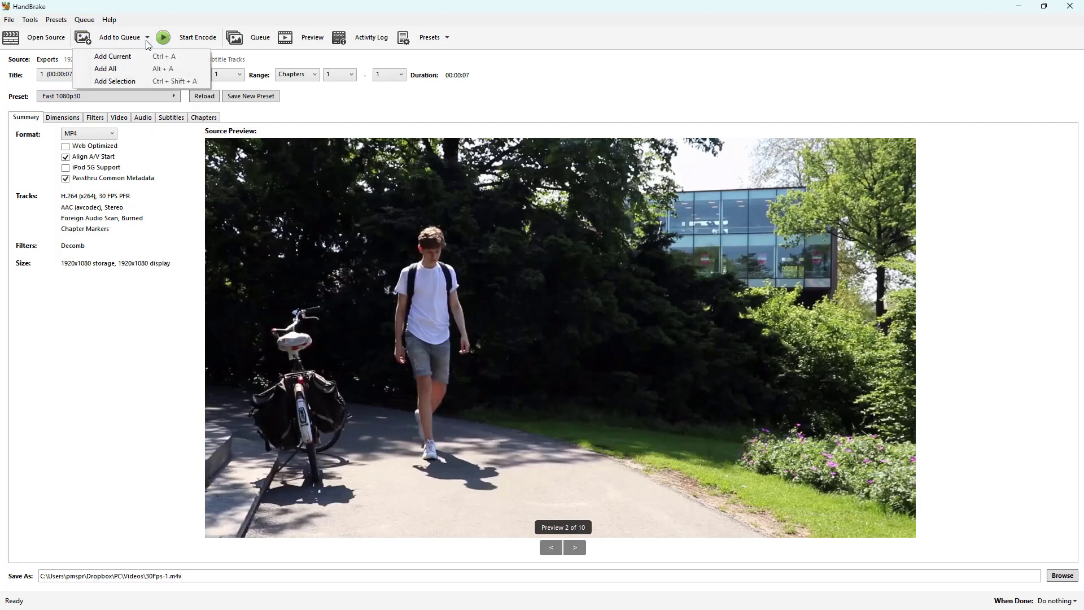
{"action": "mouse_move", "coordinate": [153, 43]}
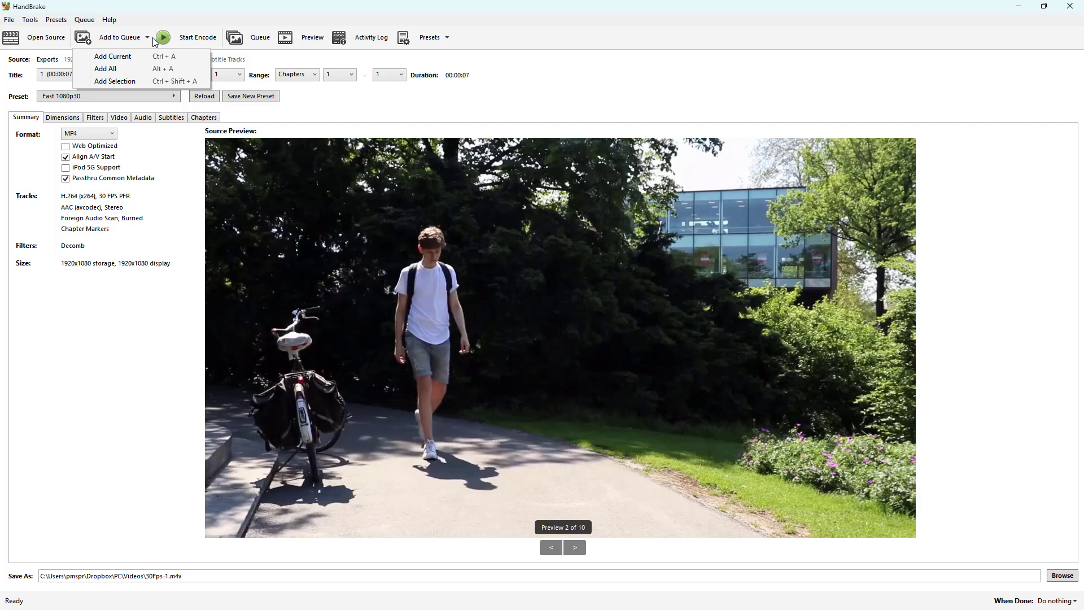
{"action": "mouse_move", "coordinate": [115, 82]}
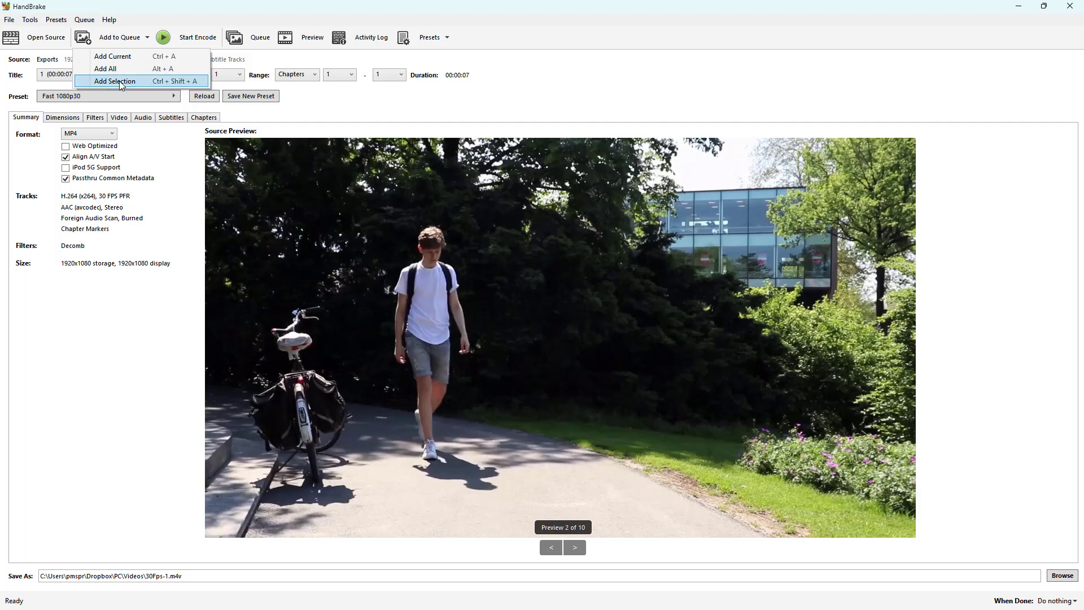
{"action": "mouse_move", "coordinate": [113, 56]}
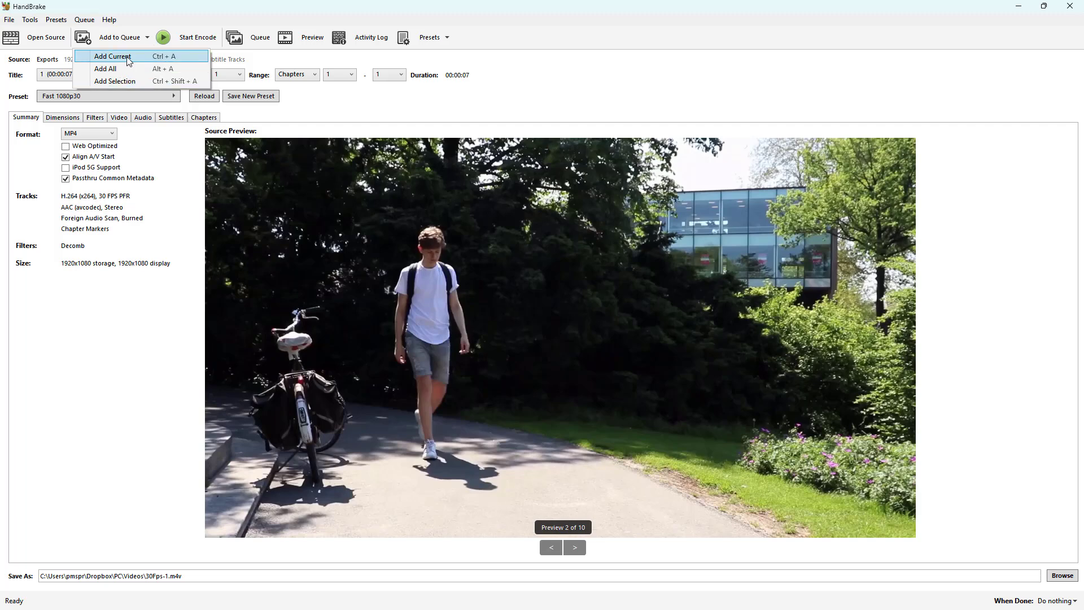
{"action": "left_click", "coordinate": [104, 68]}
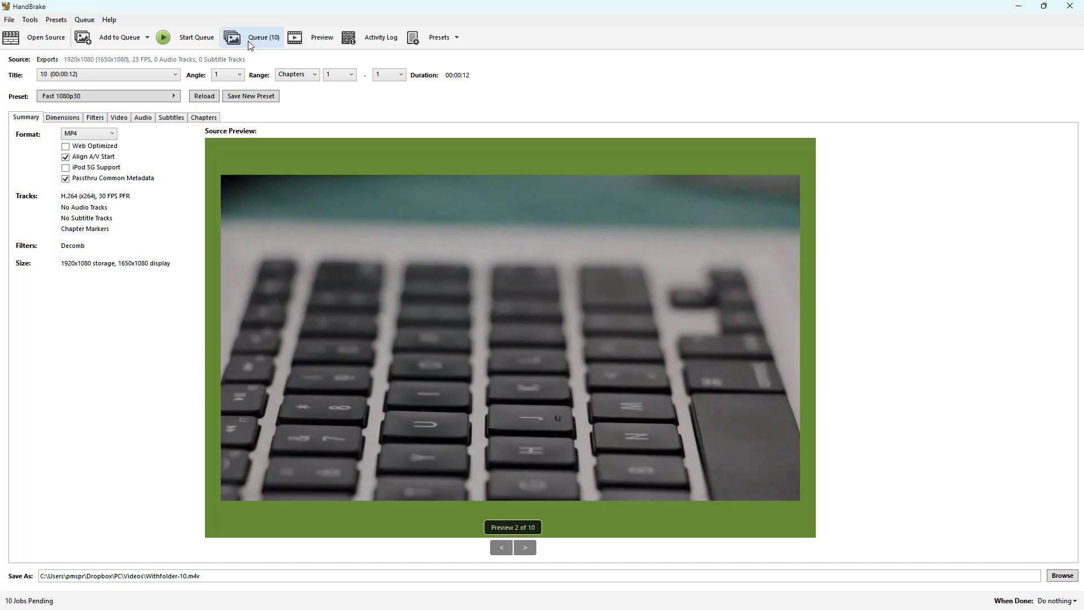
Step: Show the Queue (10) window listing the ten pending .m4v jobs, glancing at its Options menu
{"action": "left_click", "coordinate": [264, 37]}
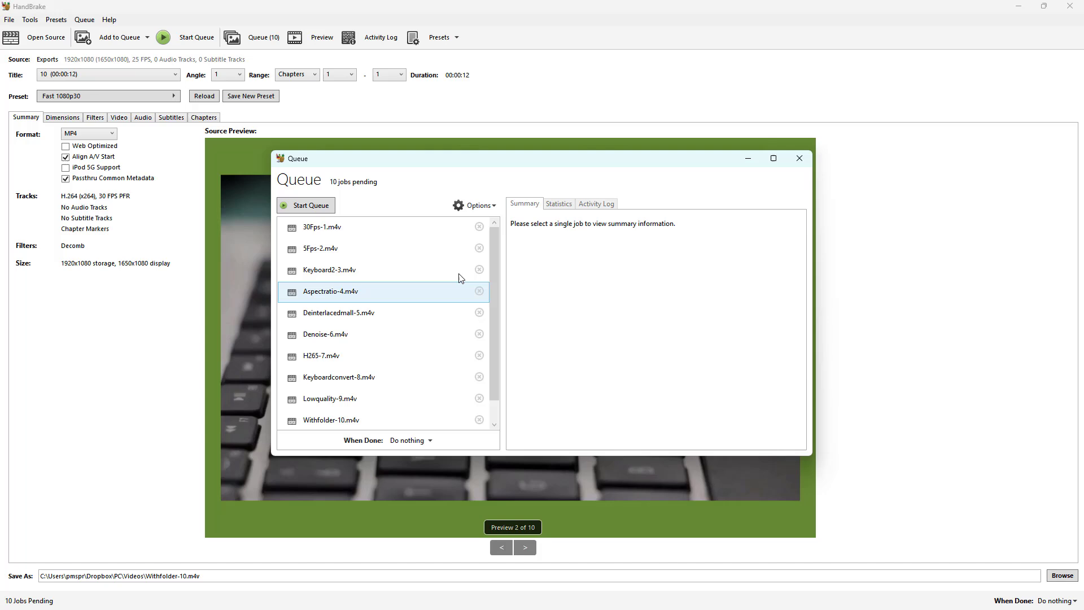
{"action": "left_click", "coordinate": [474, 206]}
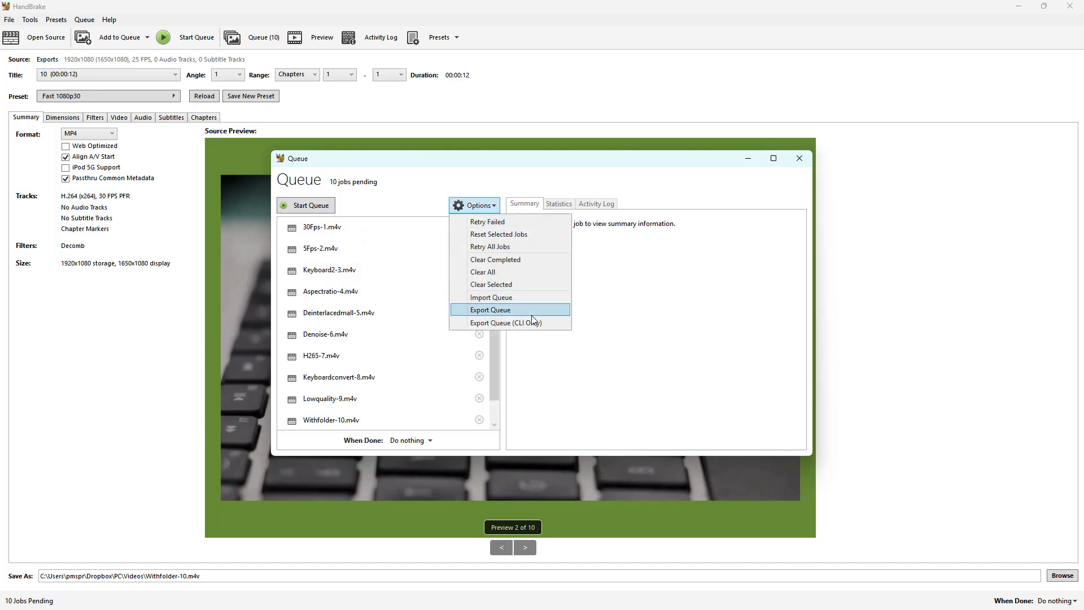
{"action": "mouse_move", "coordinate": [616, 323]}
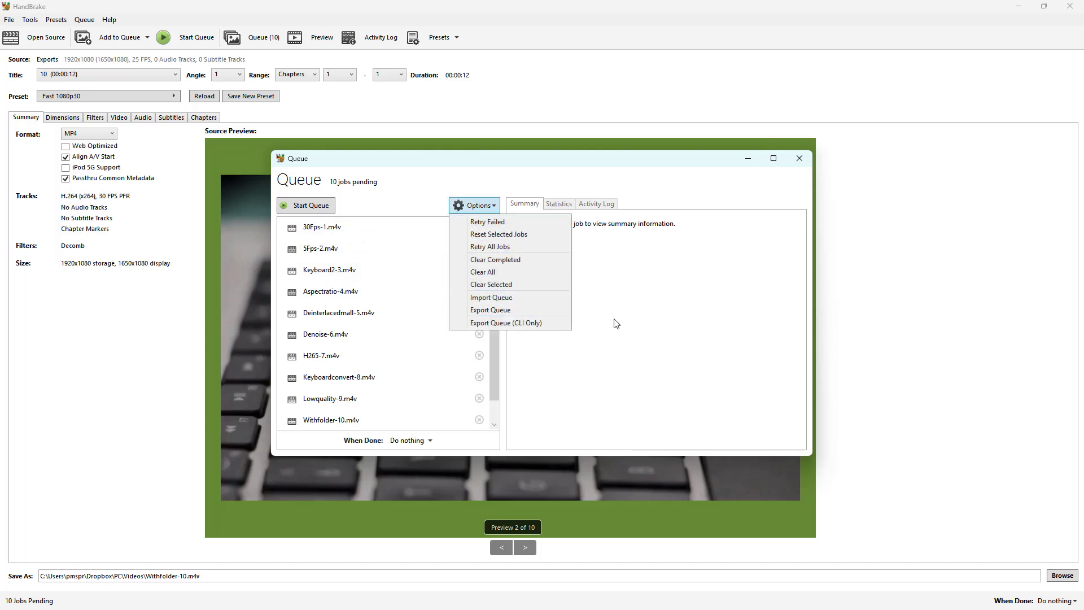
{"action": "left_click", "coordinate": [331, 291]}
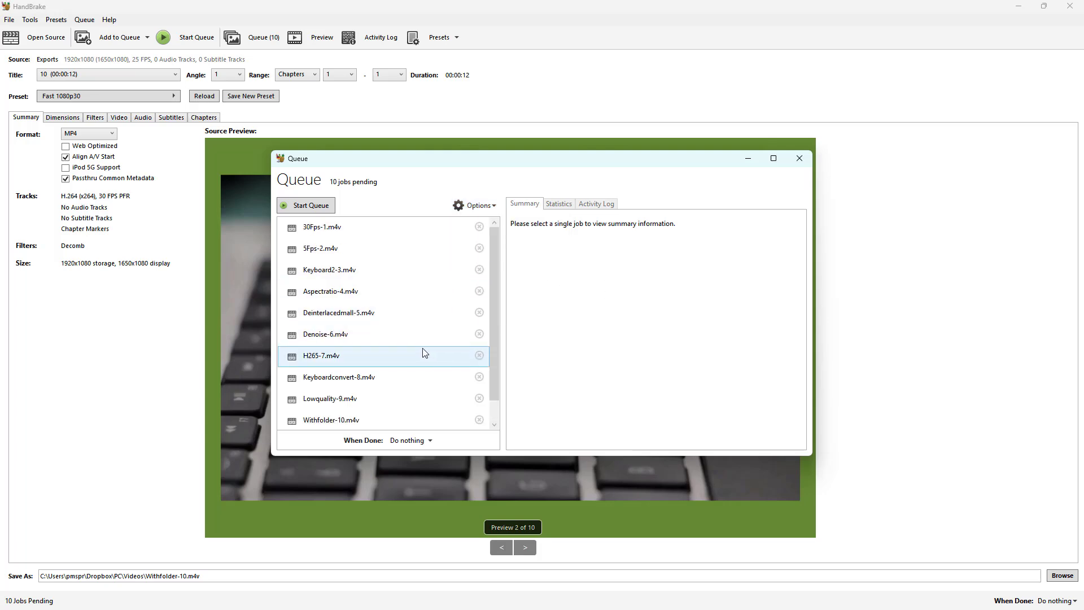
{"action": "mouse_move", "coordinate": [142, 575]}
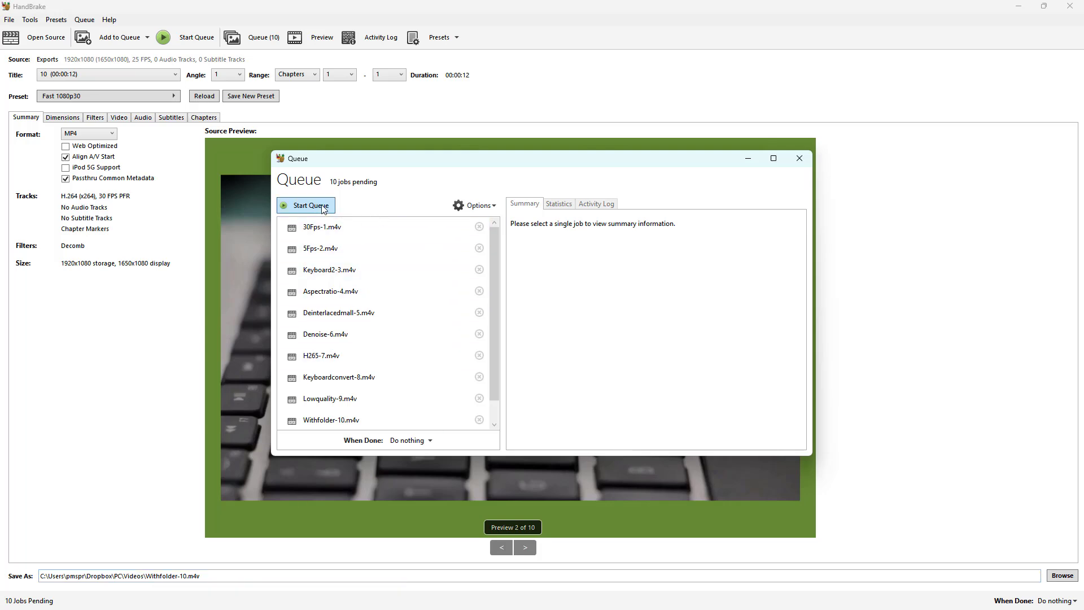
Step: Start the queue so the .m4v jobs encode one after another, first two finishing and the third running
{"action": "left_click", "coordinate": [306, 205]}
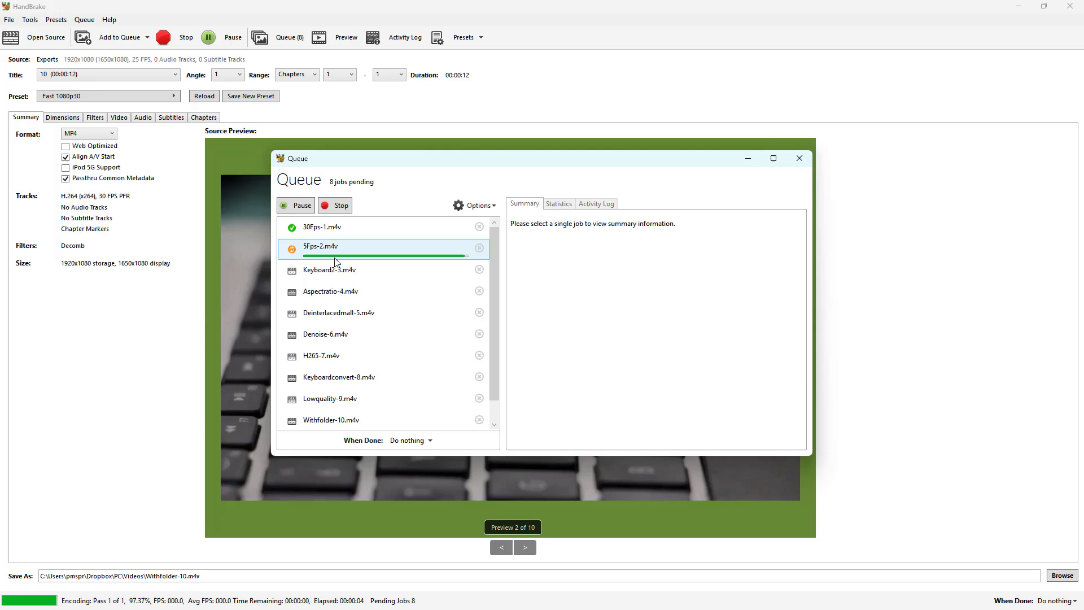
{"action": "left_click", "coordinate": [336, 206]}
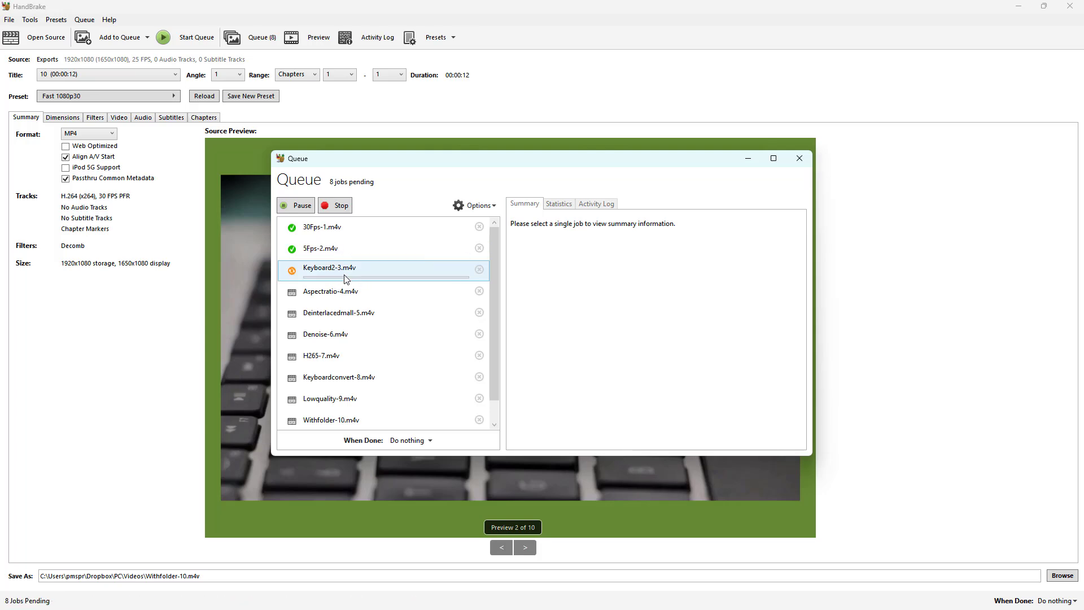
{"action": "left_click", "coordinate": [163, 37]}
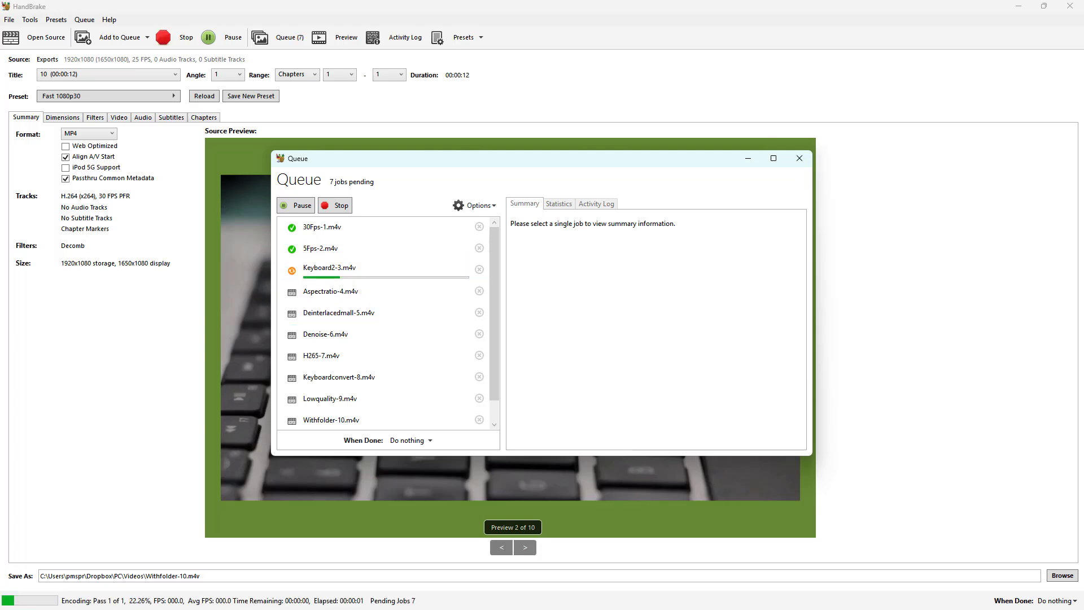